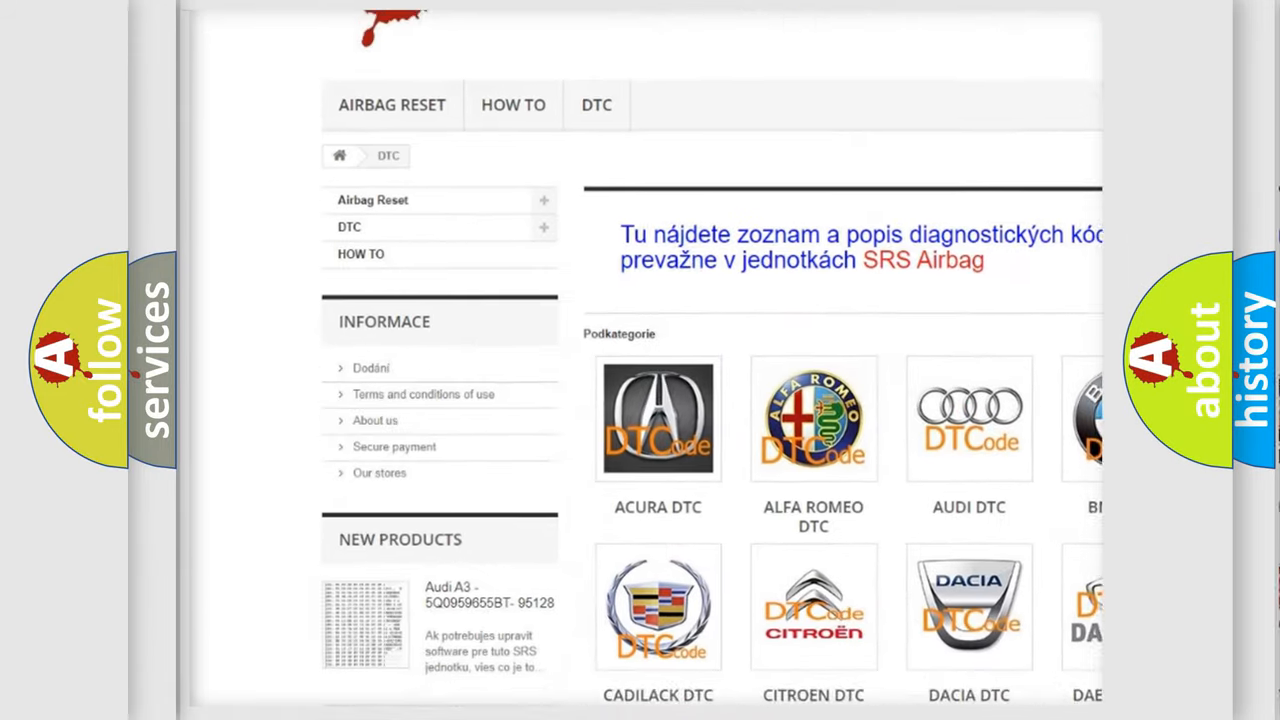
scroll("down", 3)
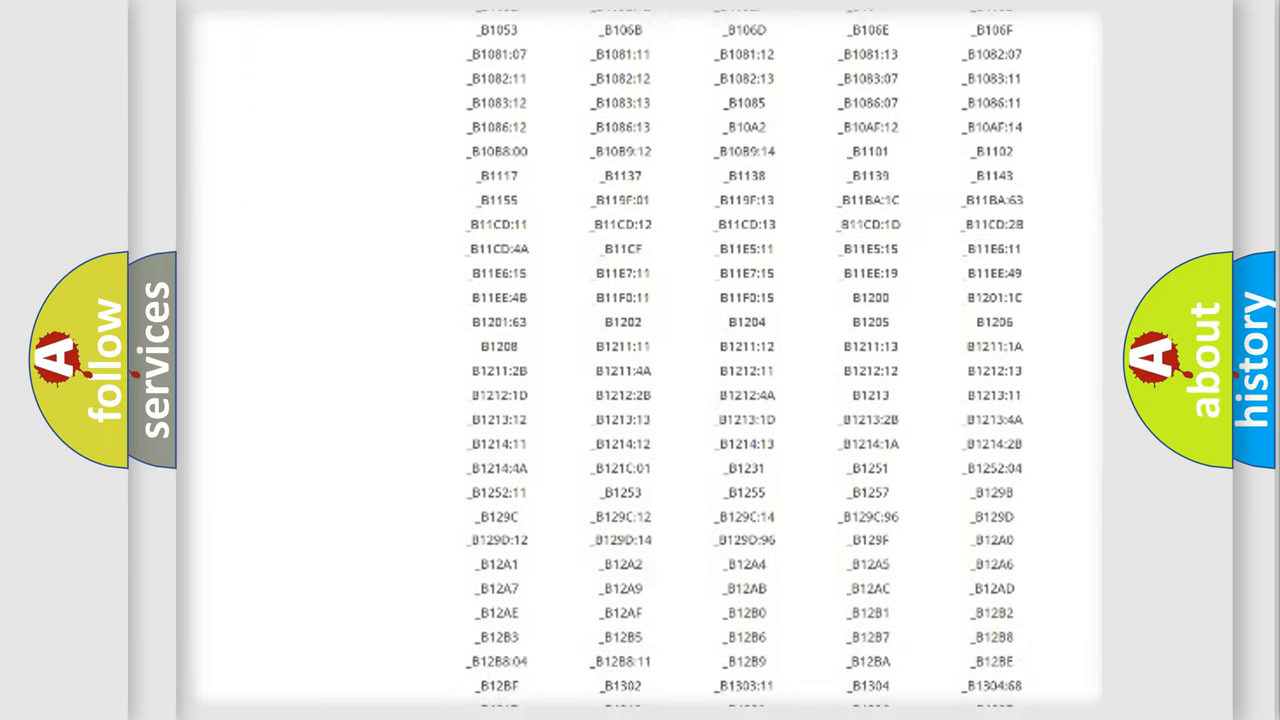
scroll("down", 3)
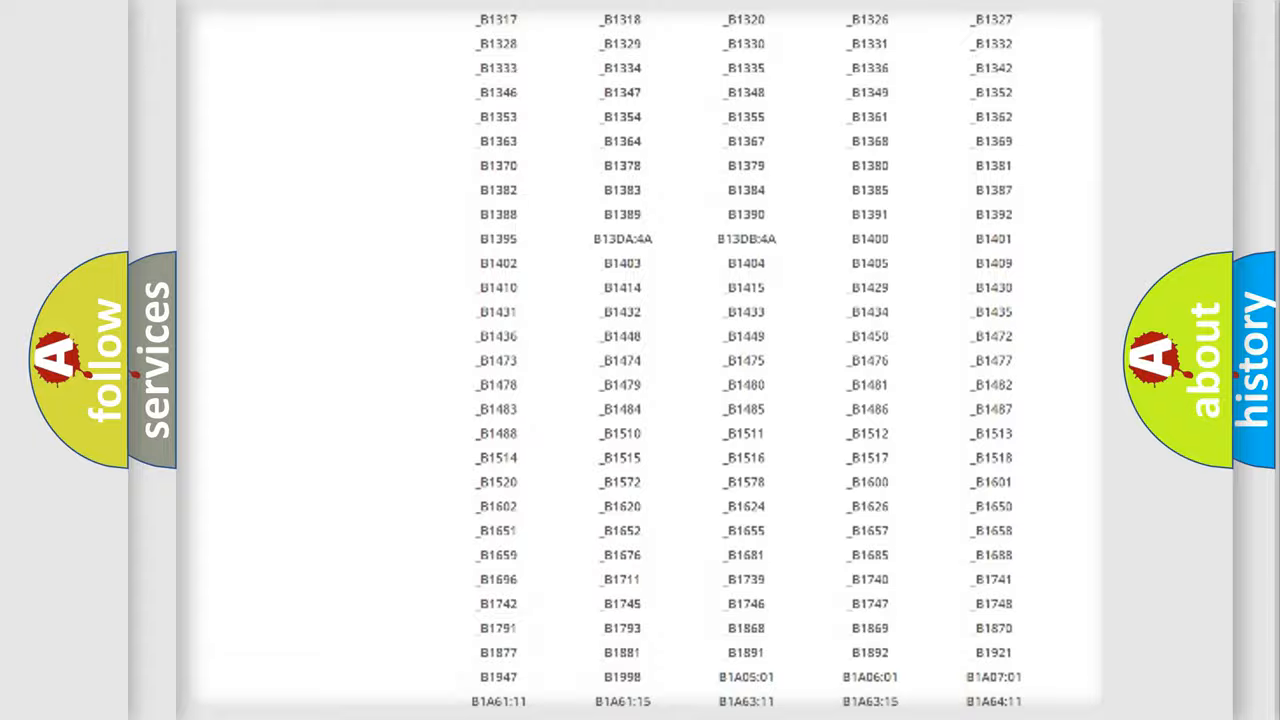